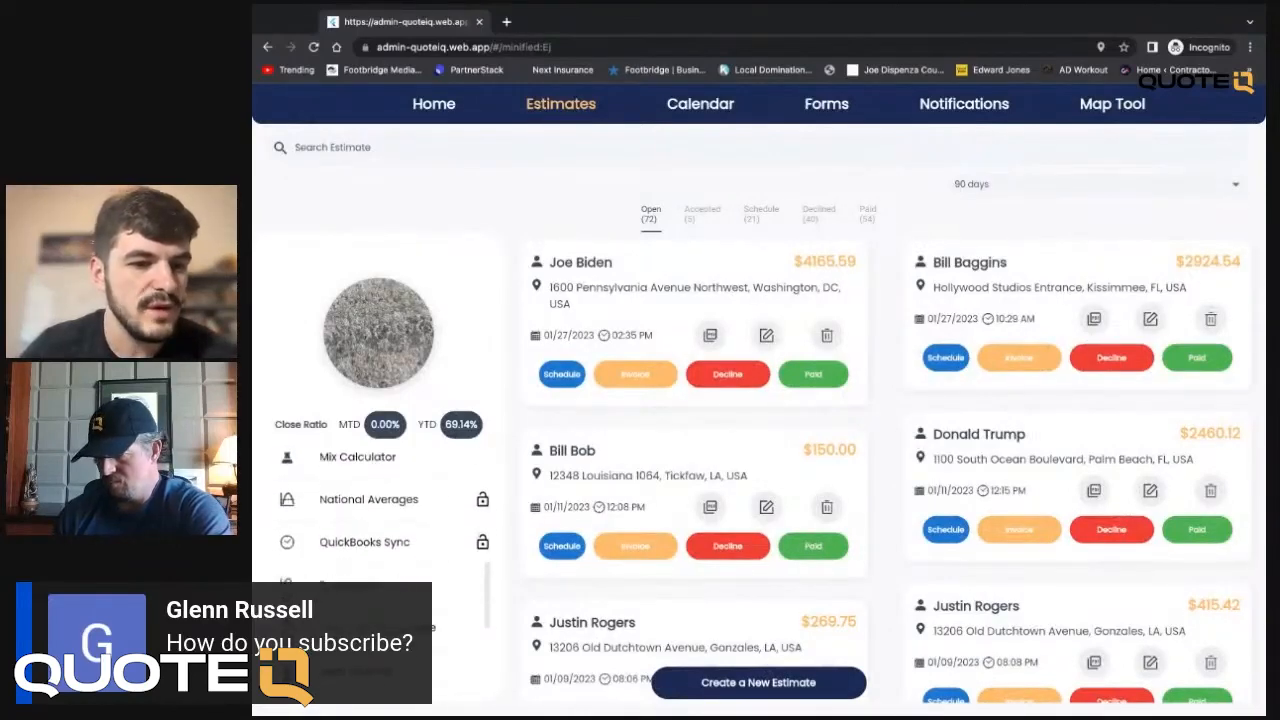
Step: Enter target 1.5% and SH 10% in the batch mix calculator
left_click(356, 456)
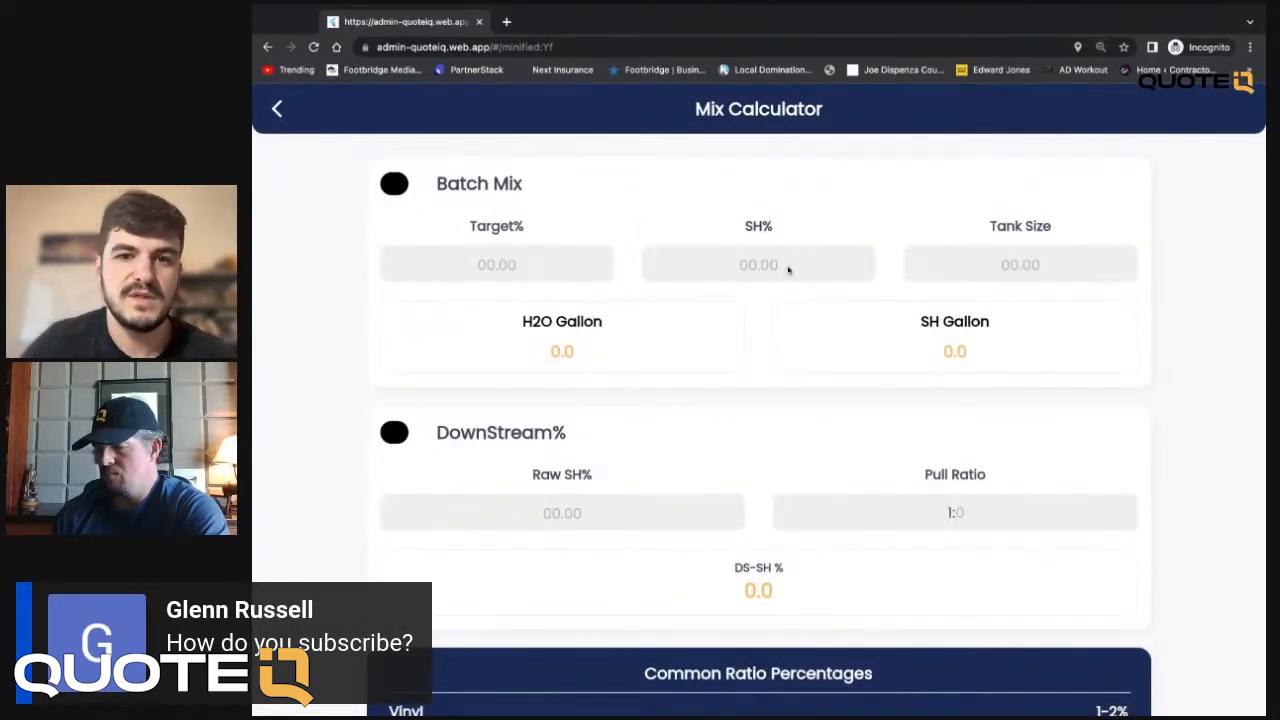
left_click(496, 264)
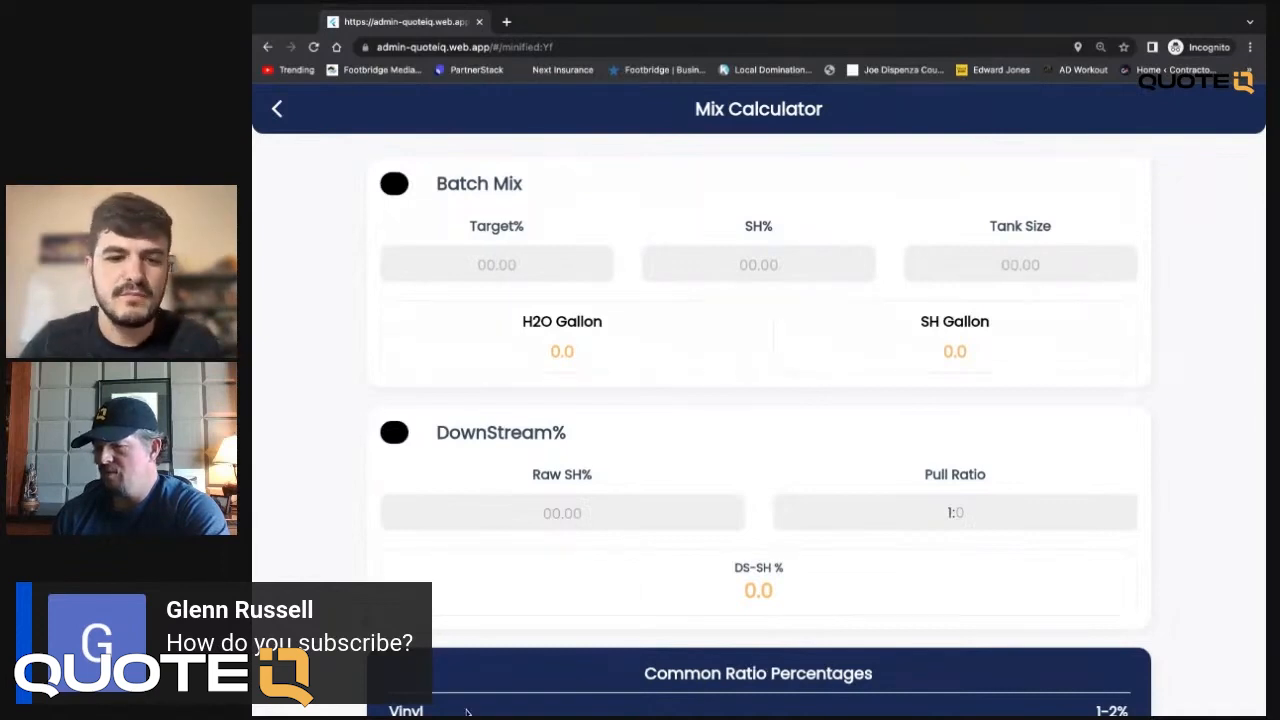
scroll("down", 3)
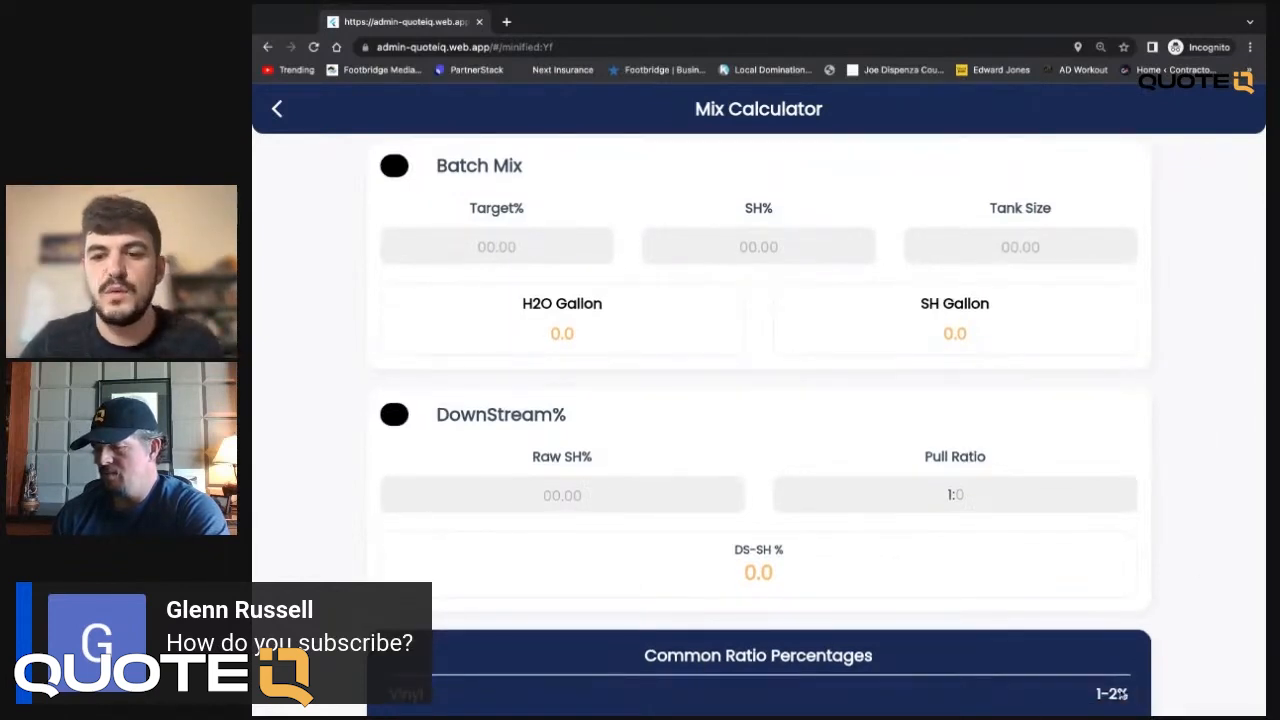
left_click(496, 246)
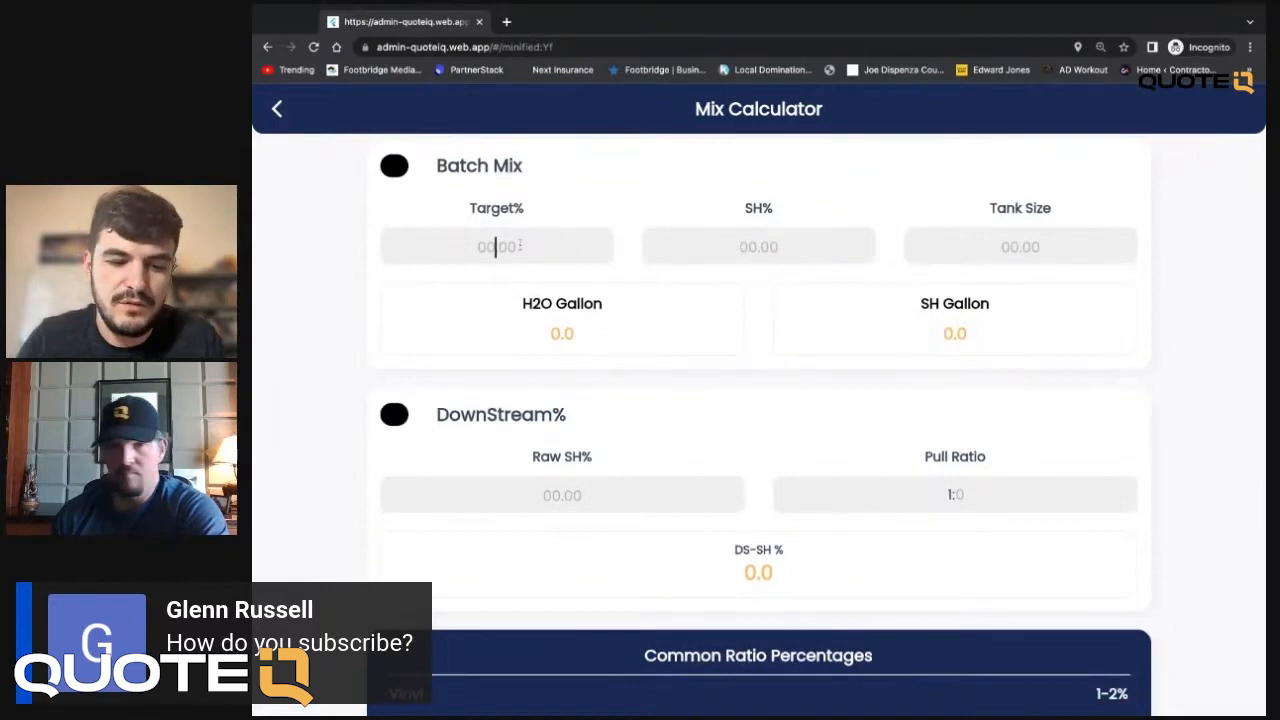
type("1.5")
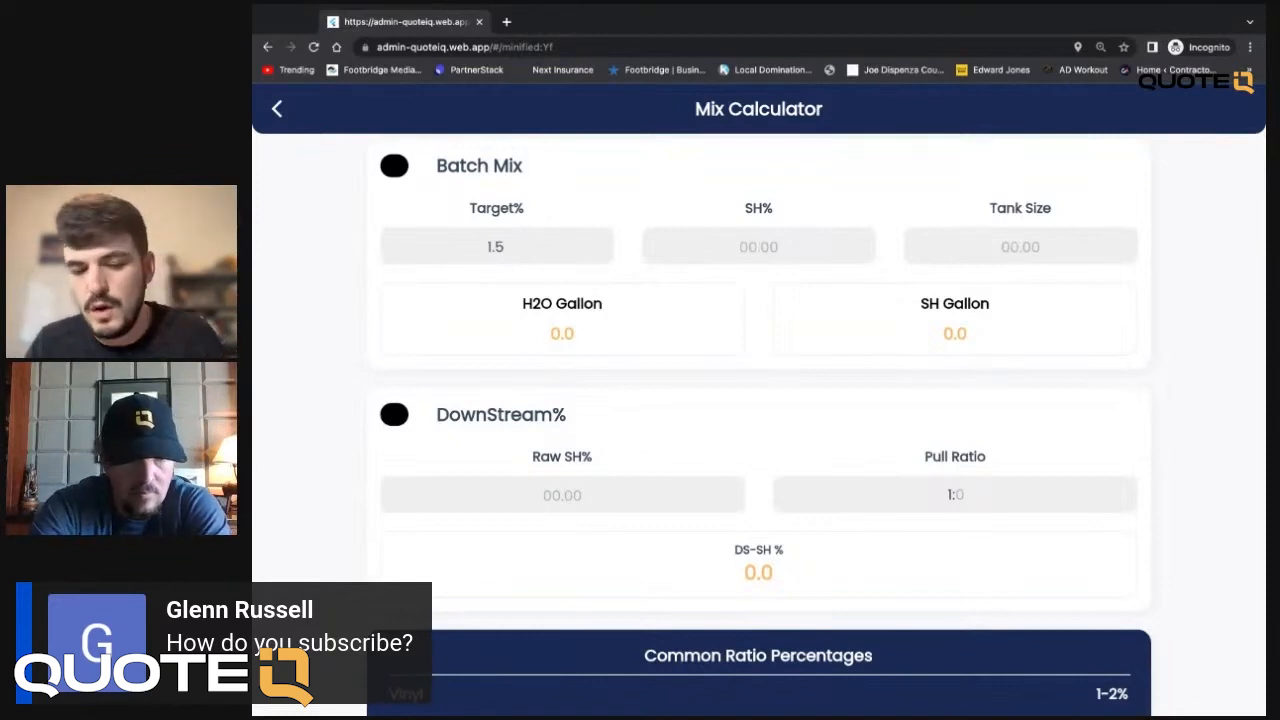
type("10")
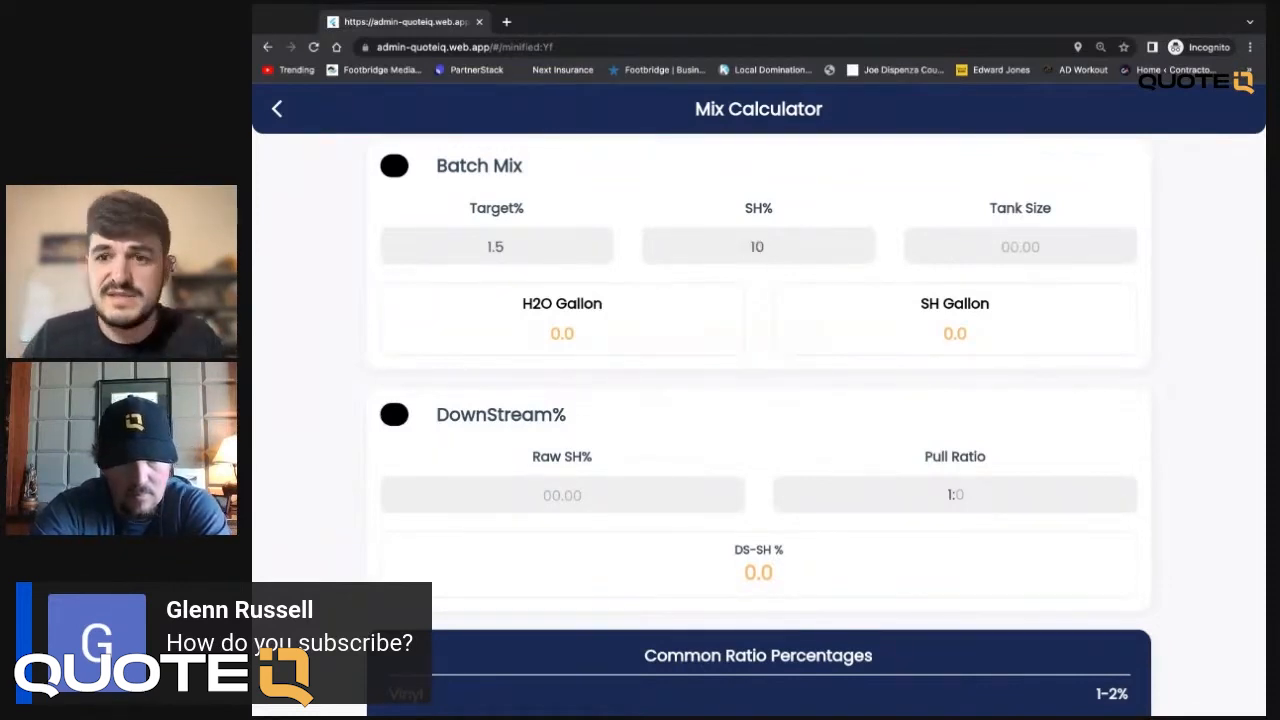
Step: Set the tank size to 5 gallons, giving 4.3 H2O and 0.8 SH gallons
left_click(1020, 246)
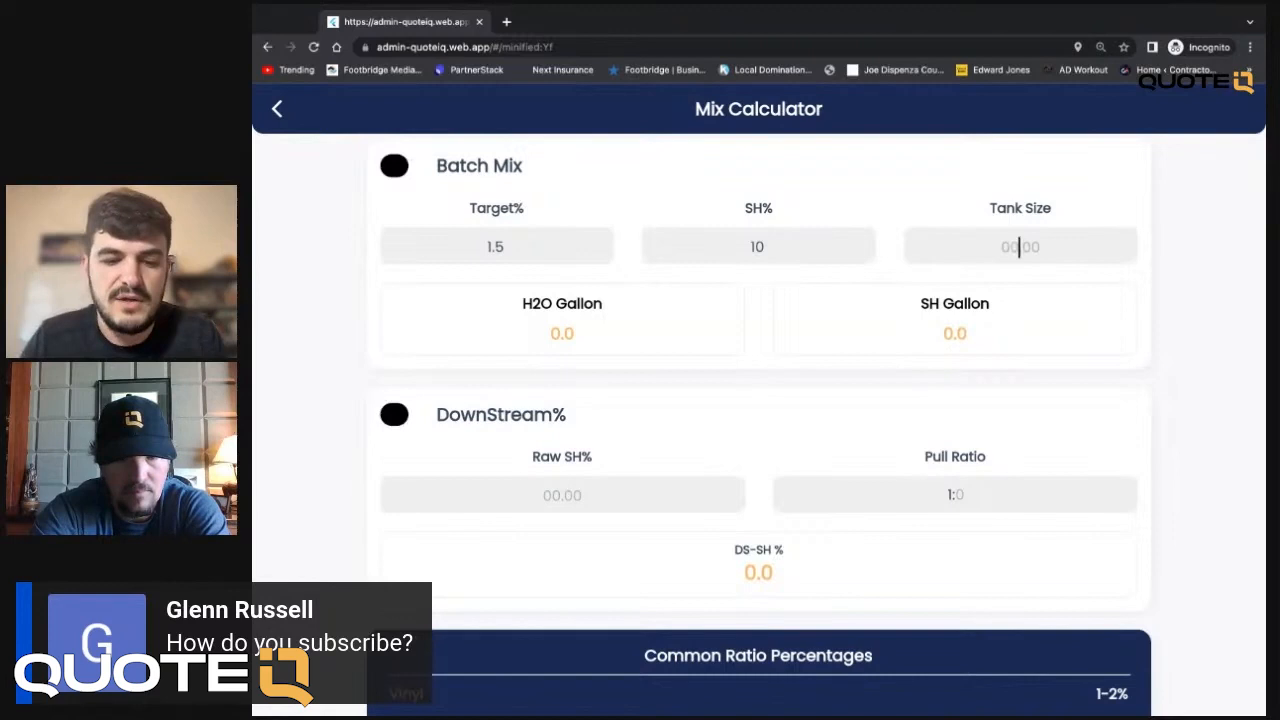
type("5")
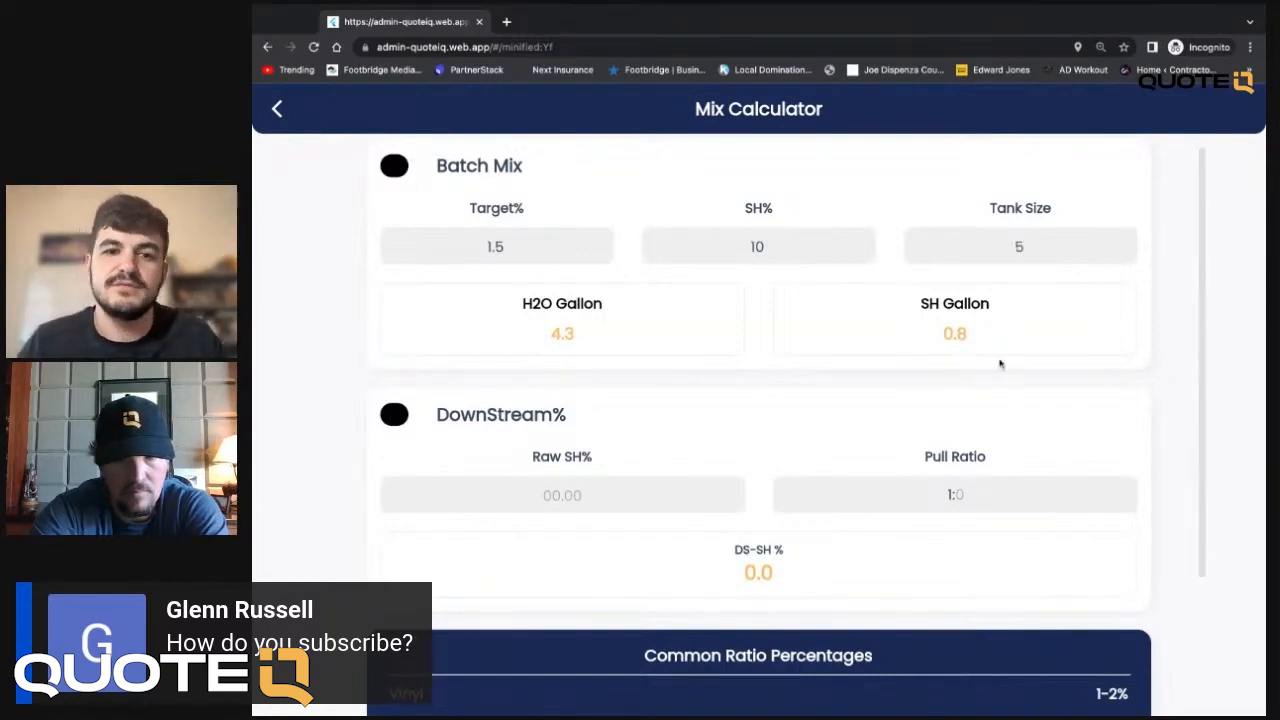
mouse_move(836, 334)
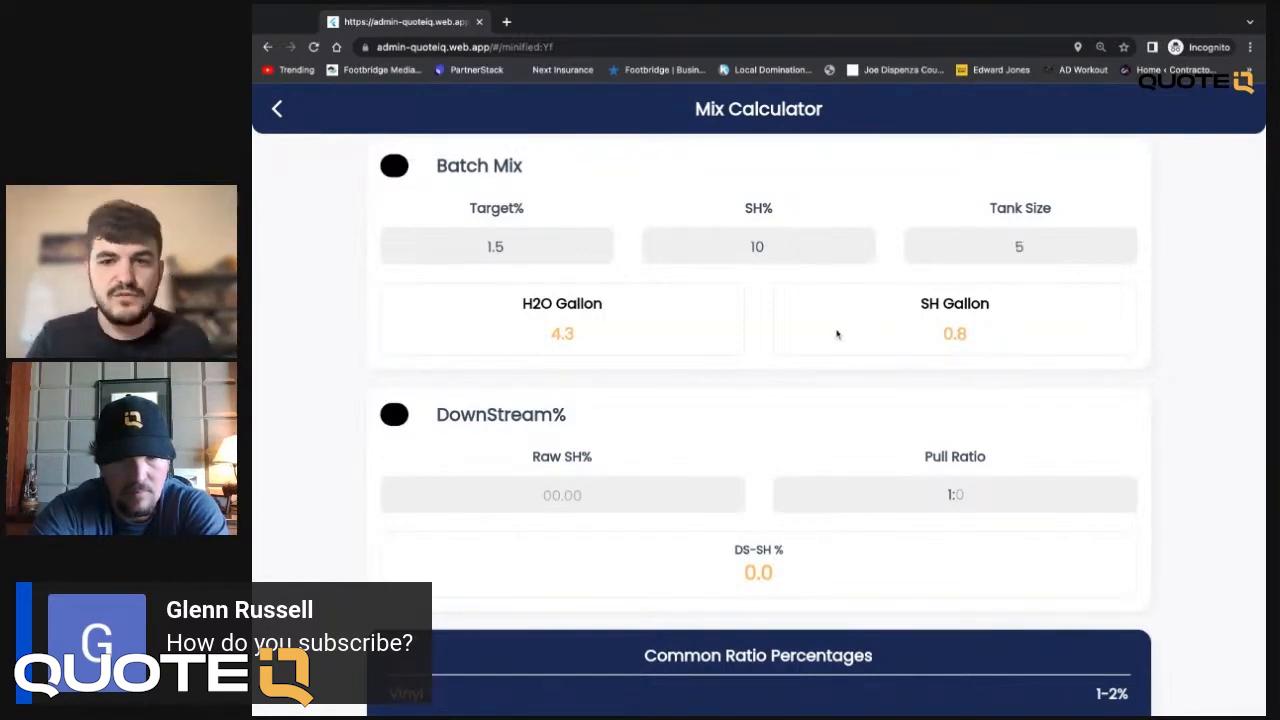
left_click(1020, 246)
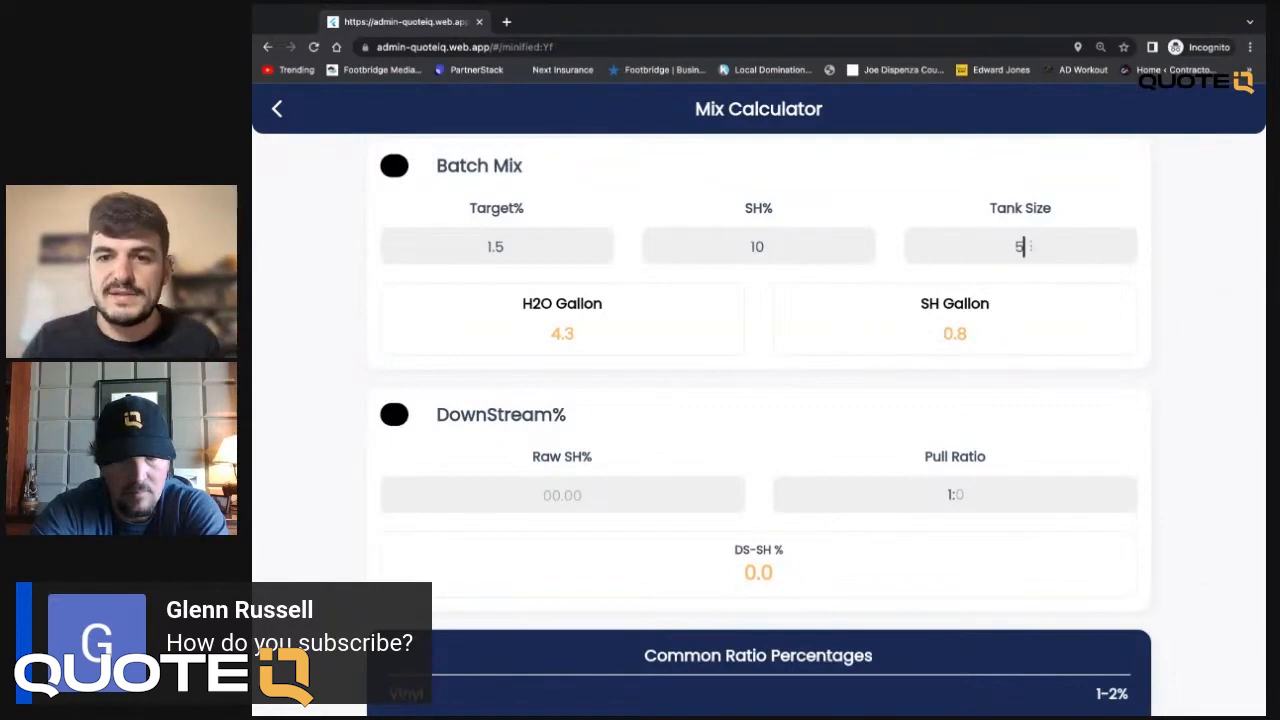
Step: Extend the tank size to 100 gallons for 85.0 H2O and 15.0 SH gallons
type("00")
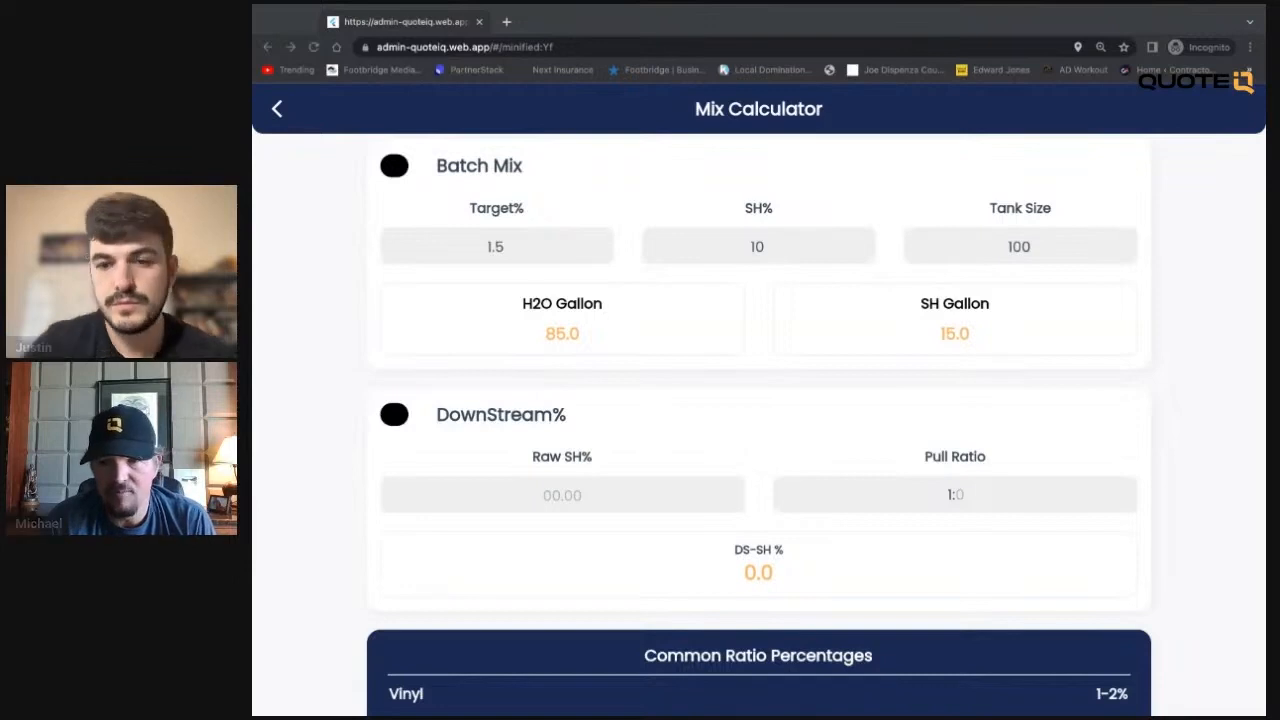
Step: Return to the home dashboard and show last year's YTD sales of $165940.93
left_click(276, 108)
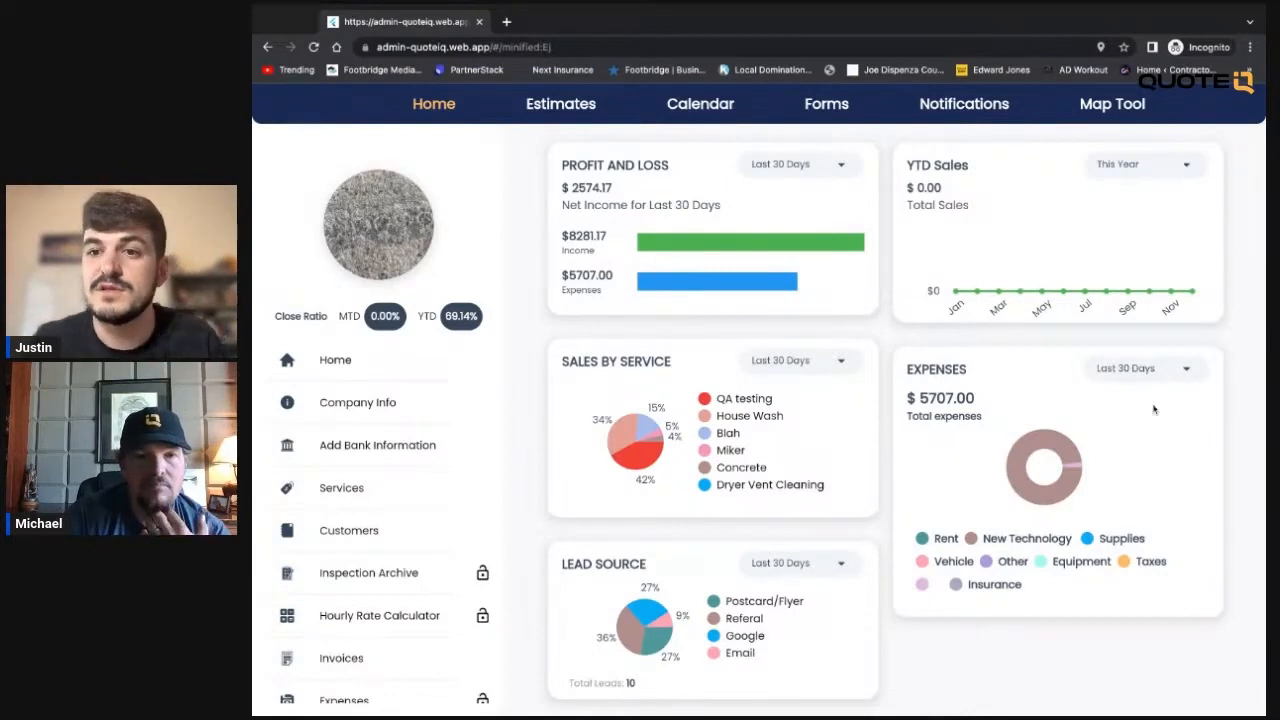
left_click(1144, 164)
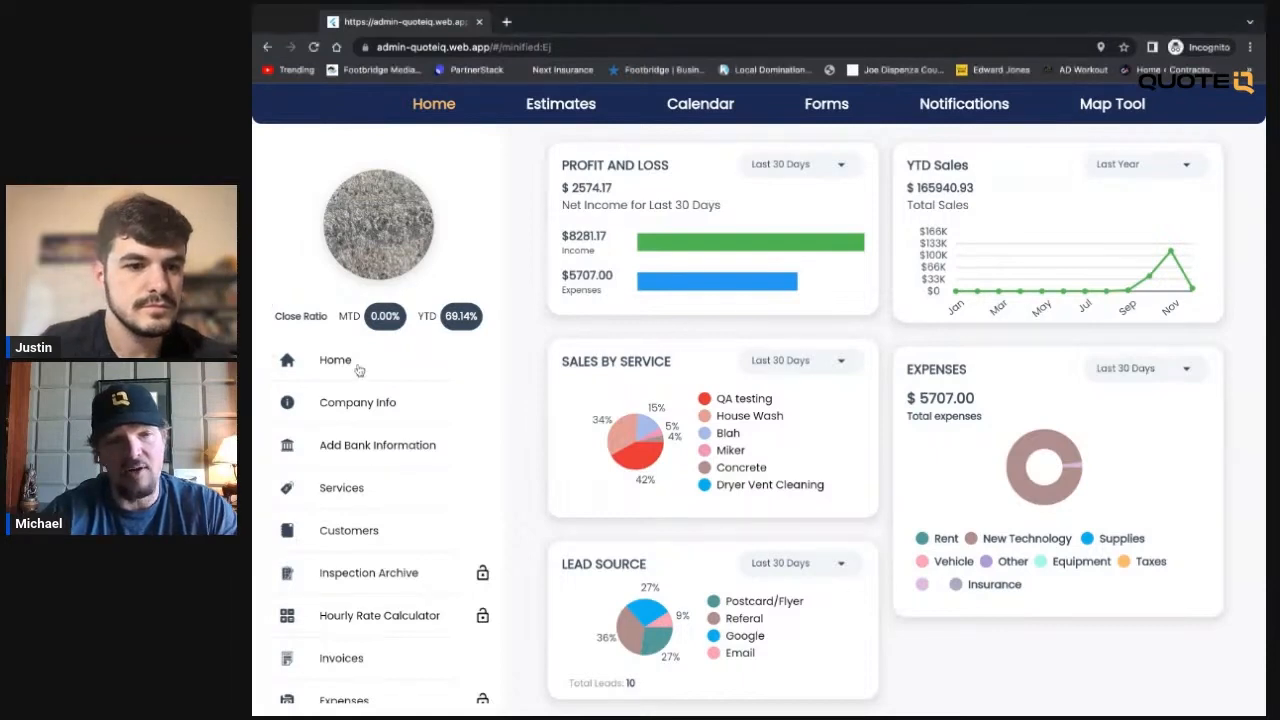
scroll("down", 3)
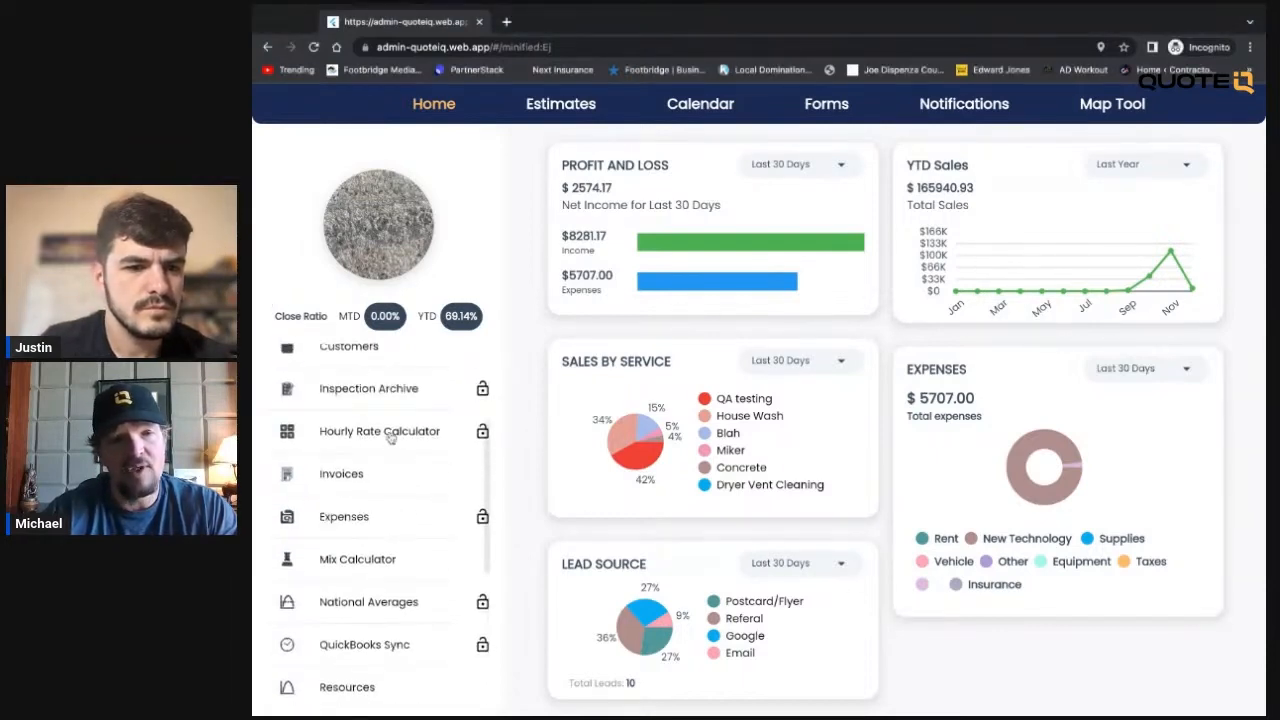
left_click(380, 432)
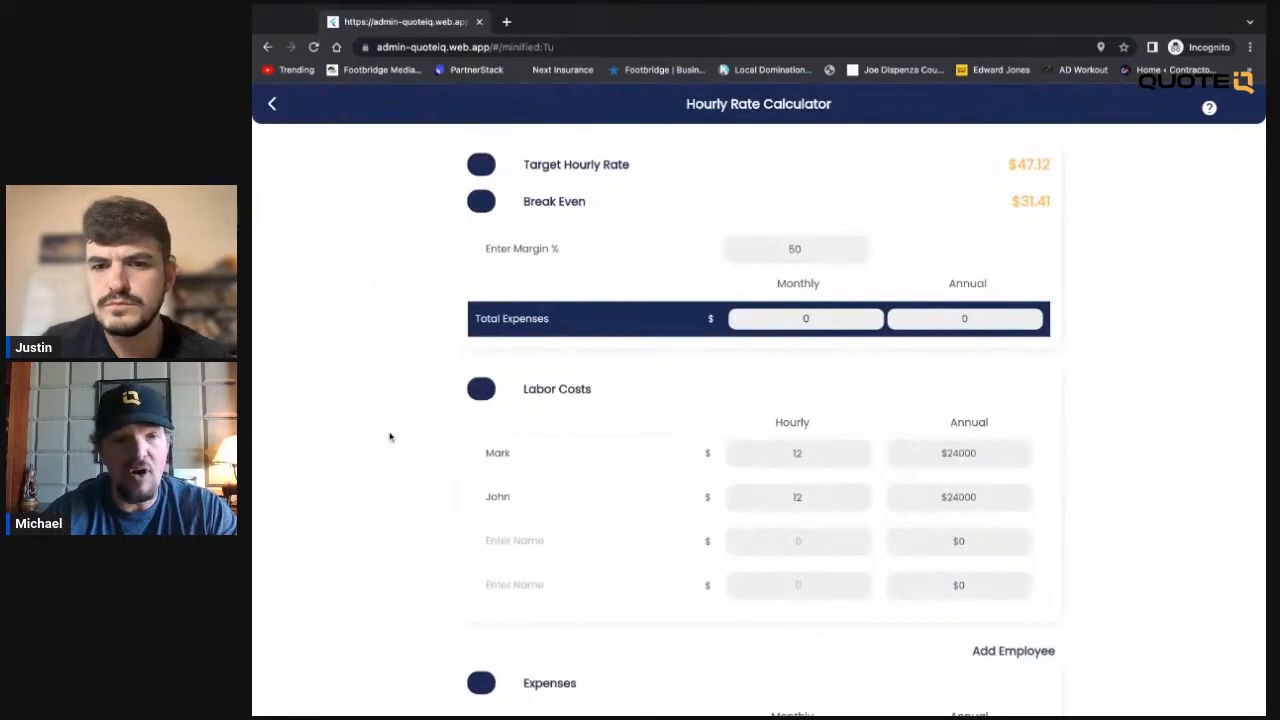
scroll("down", 3)
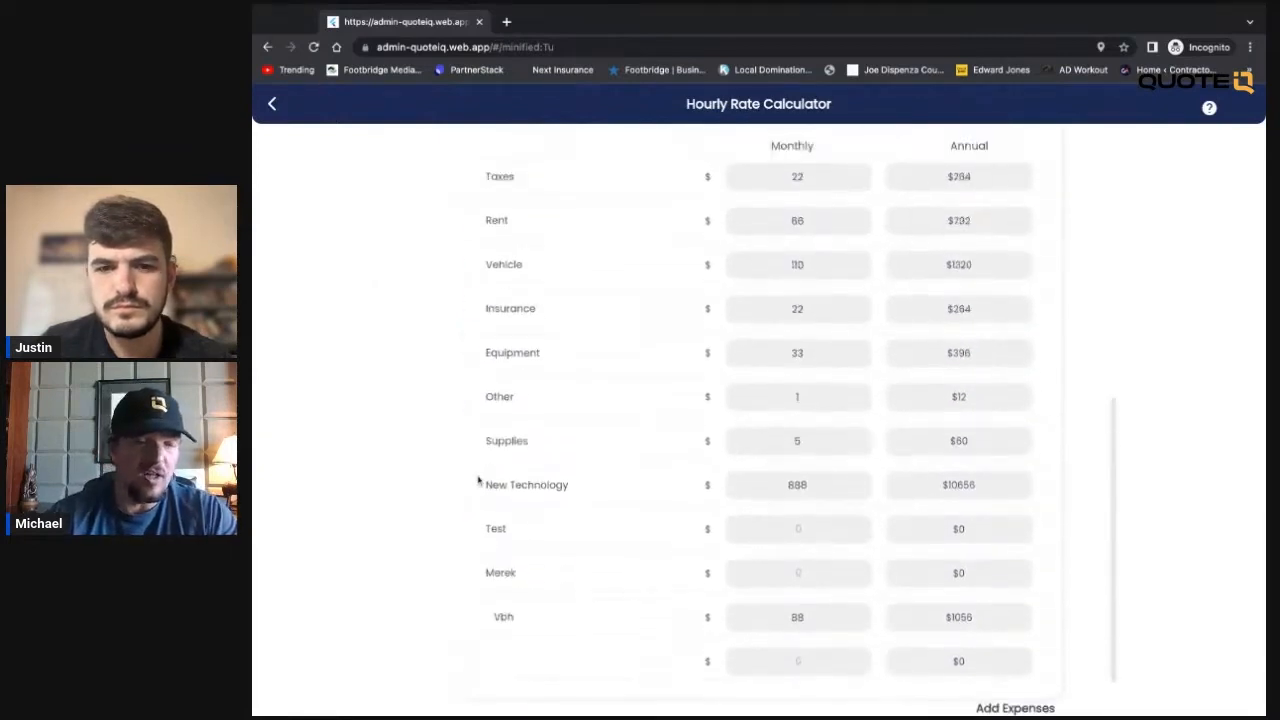
scroll("up", 3)
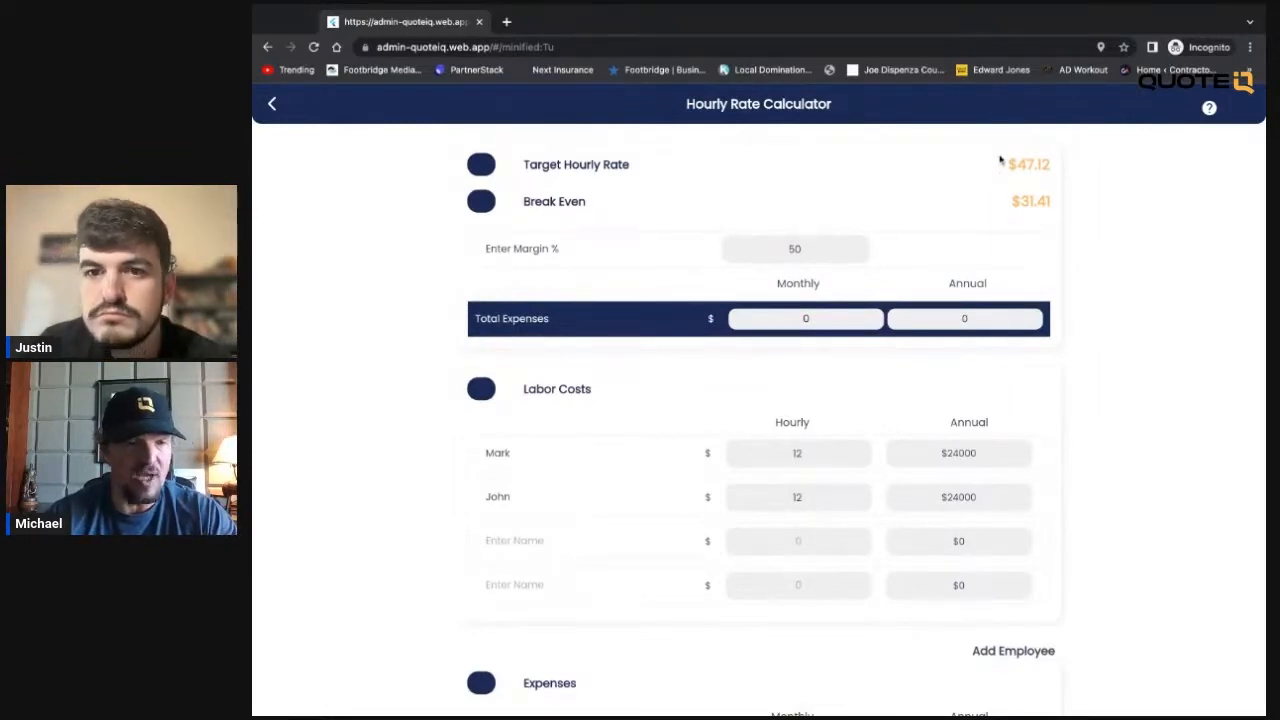
mouse_move(920, 212)
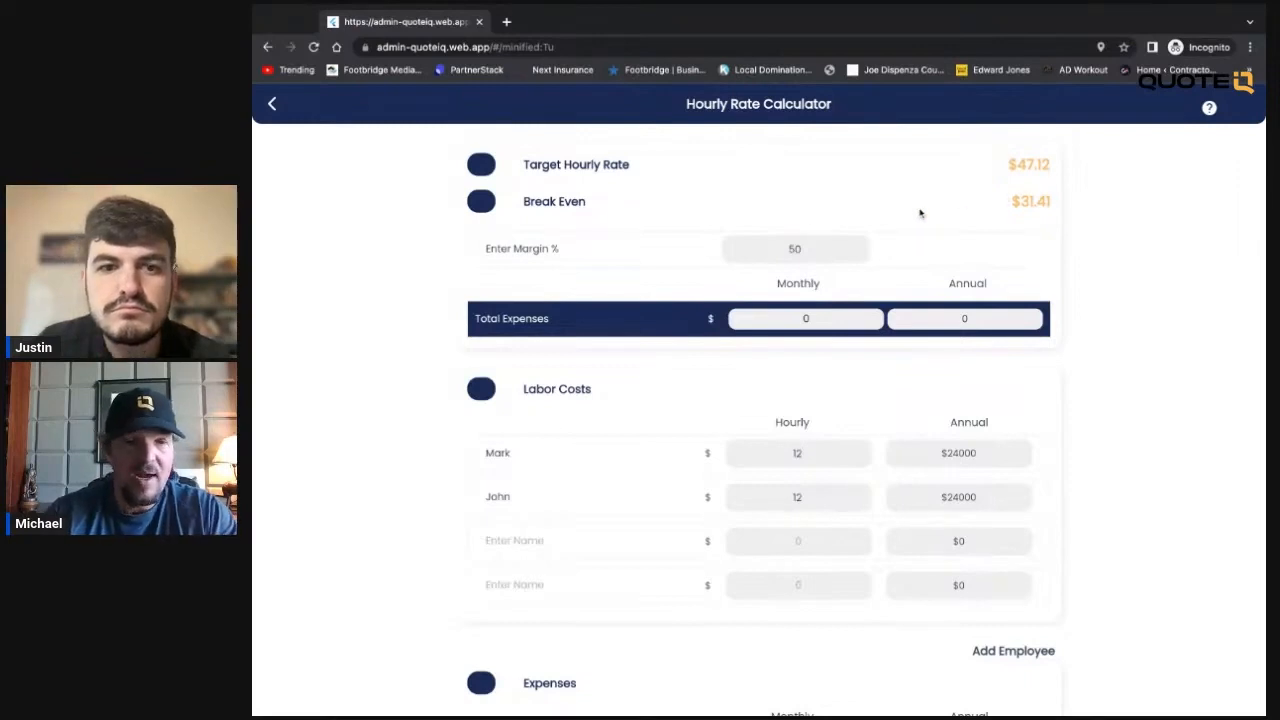
scroll("down", 3)
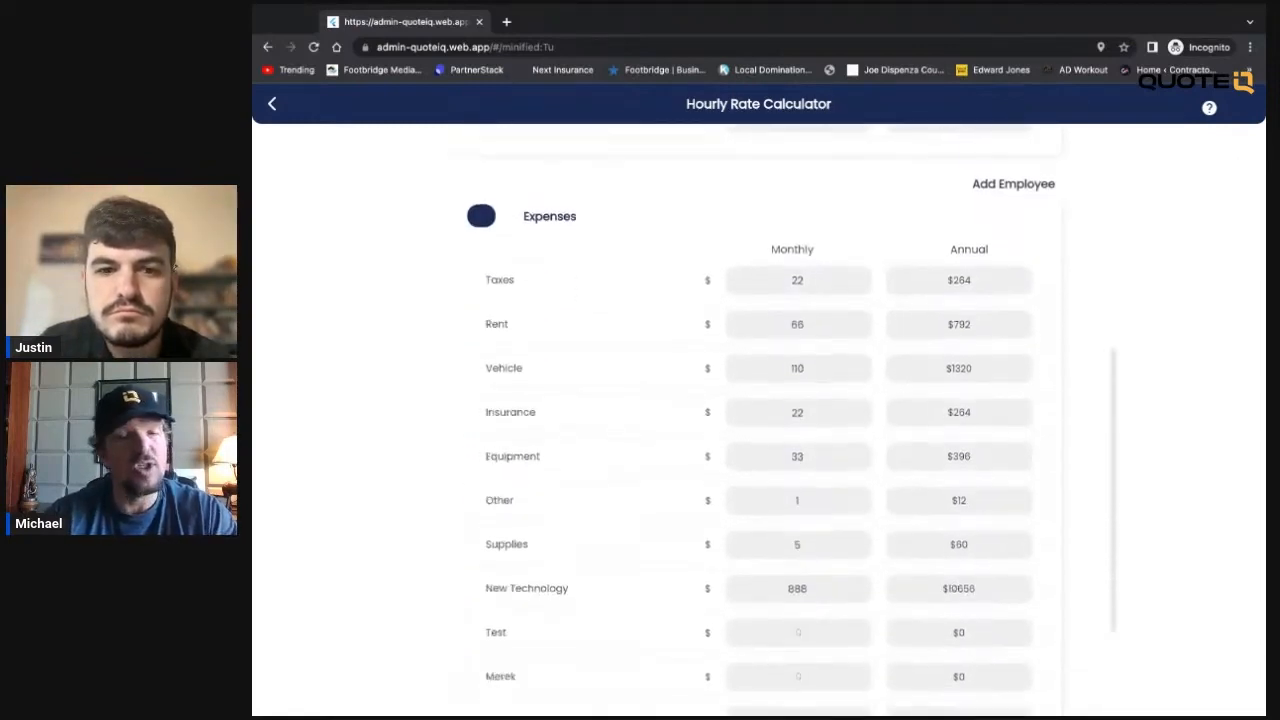
scroll("down", 3)
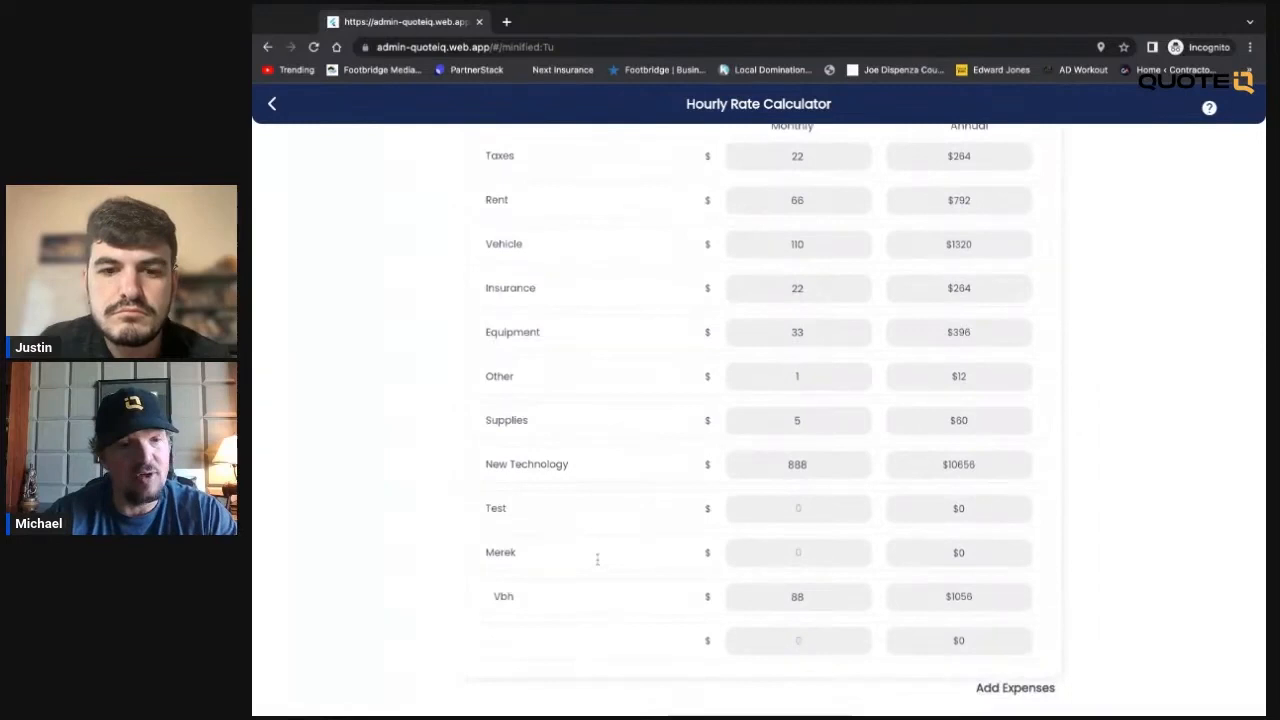
scroll("down", 3)
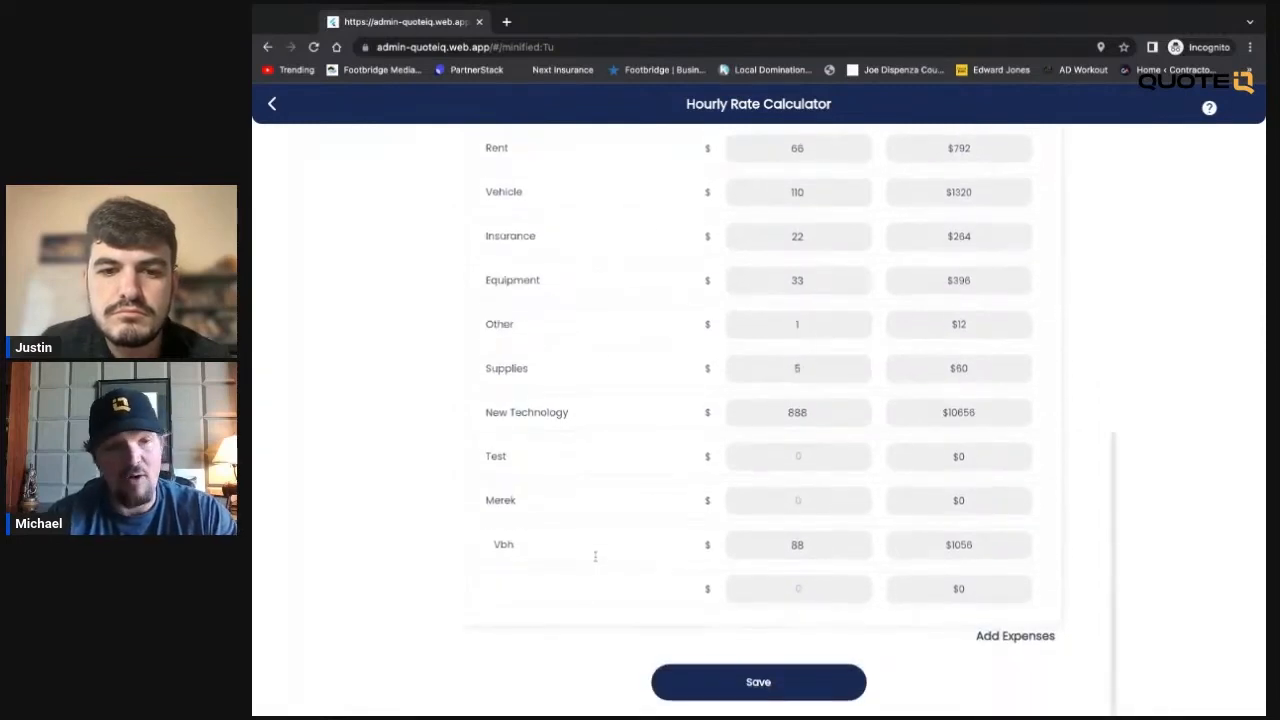
scroll("up", 3)
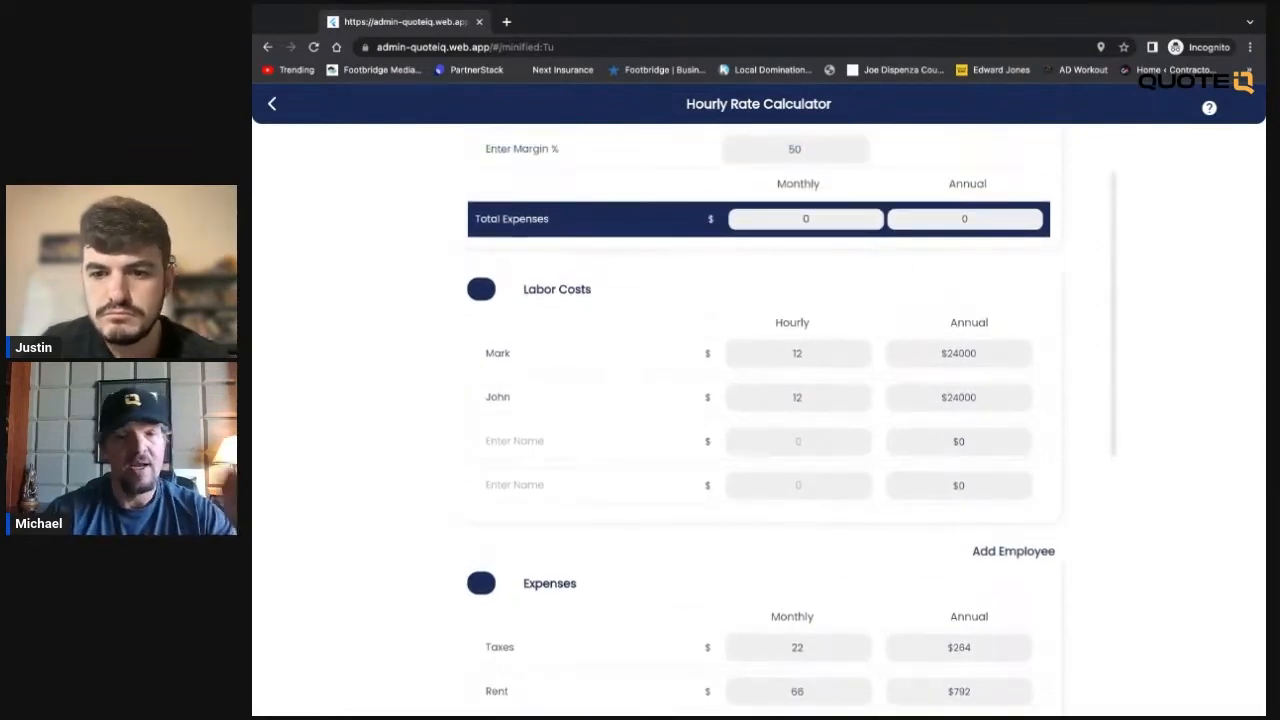
left_click(272, 104)
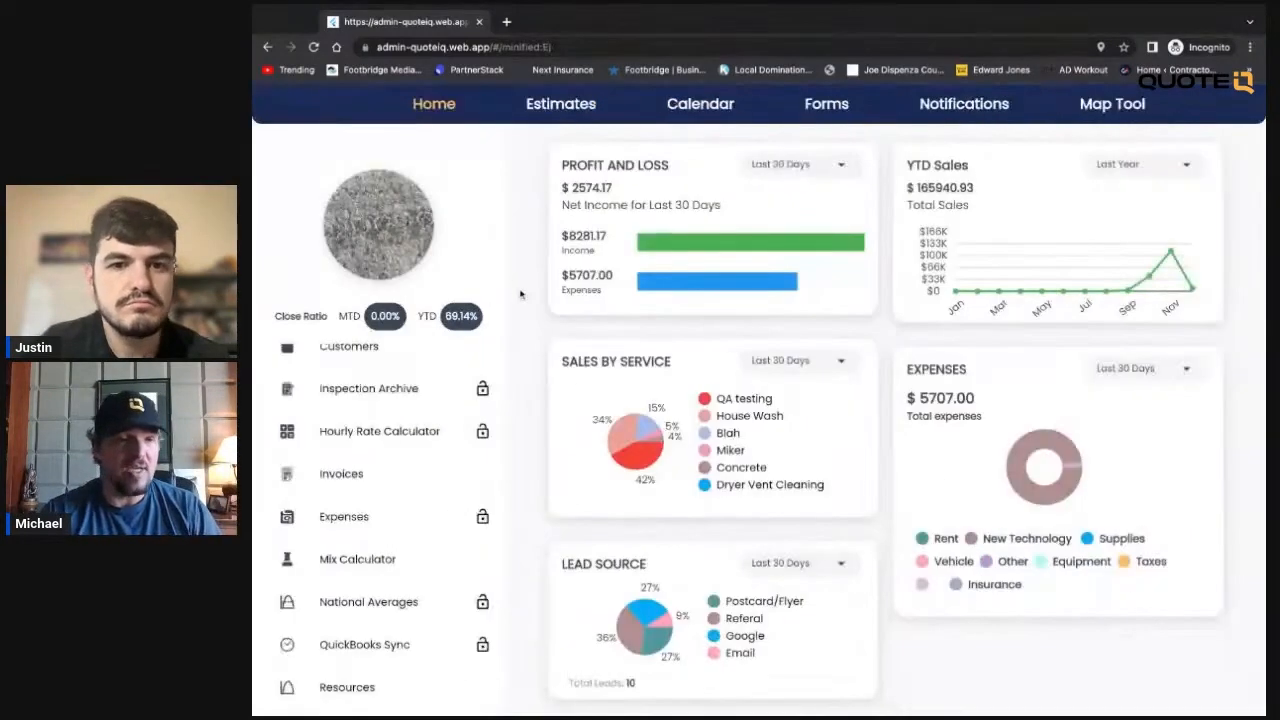